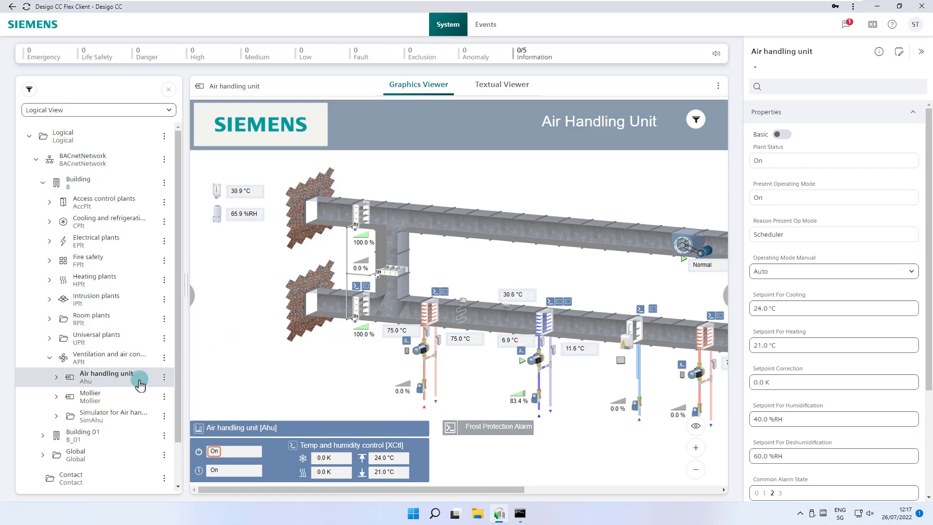
Edit the air handling unit's cooling setpoint and settle it at 25.0 °C from 24.0 °C.
click(106, 377)
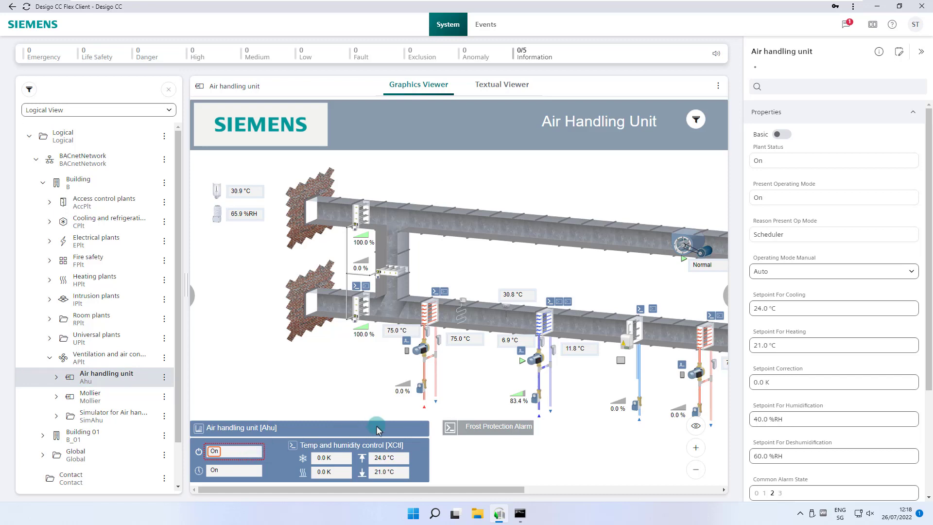
mouse_move(850, 222)
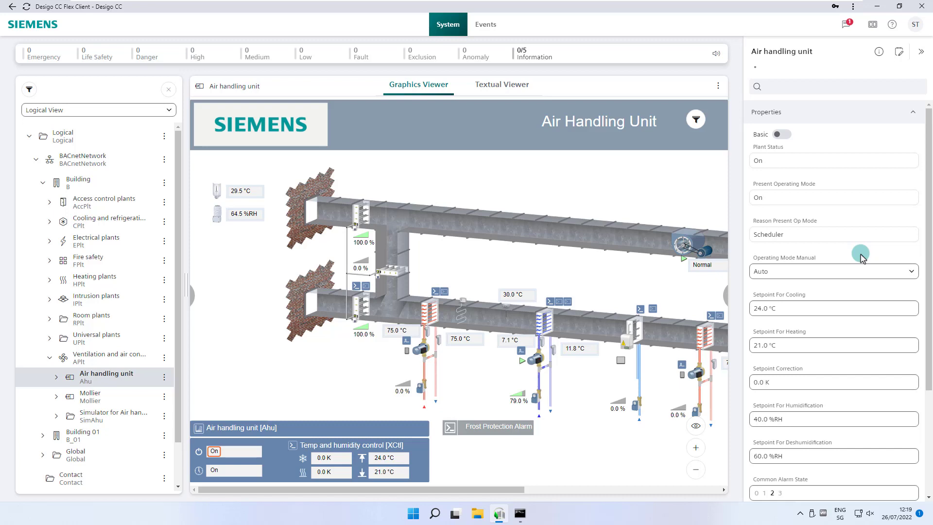
click(827, 308)
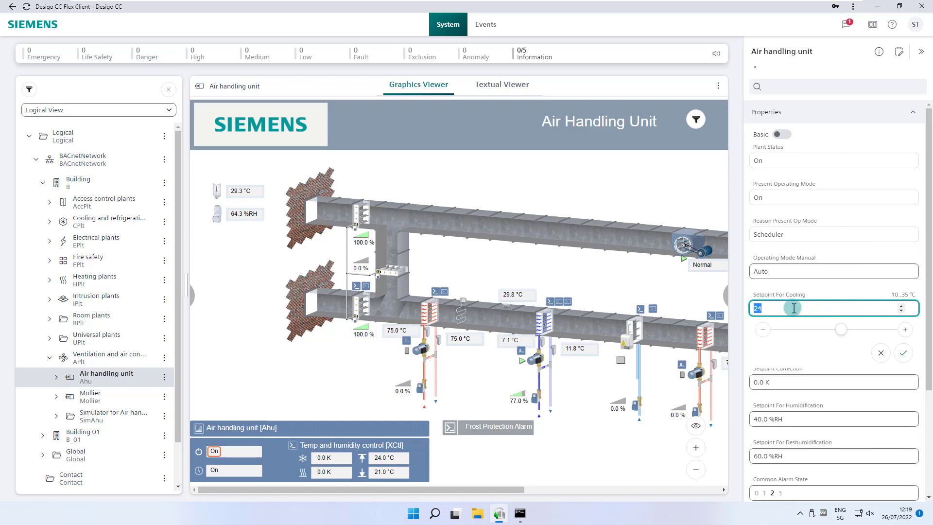
text(26)
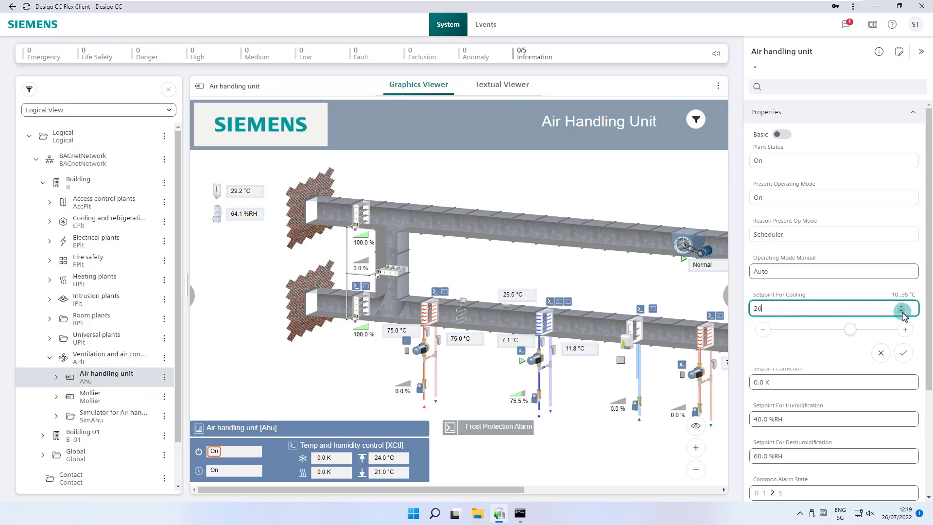
click(902, 312)
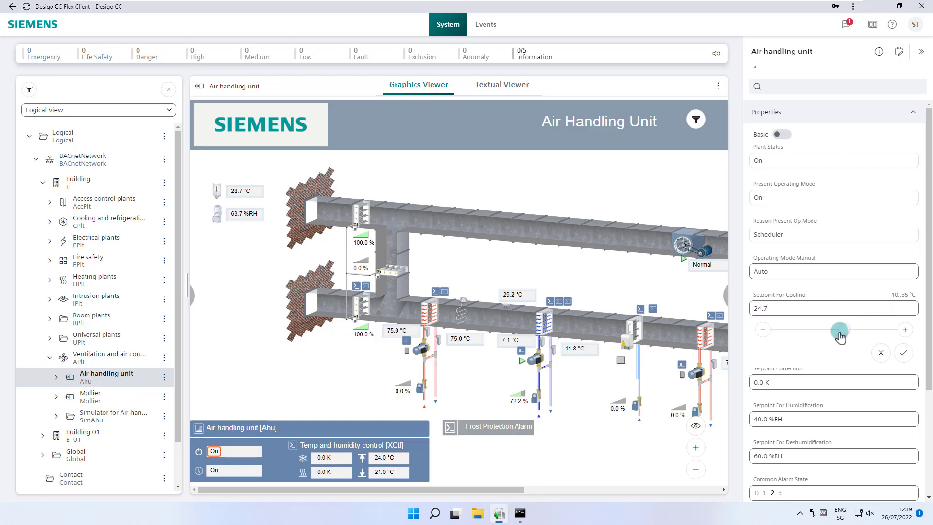
drag(839, 330, 845, 330)
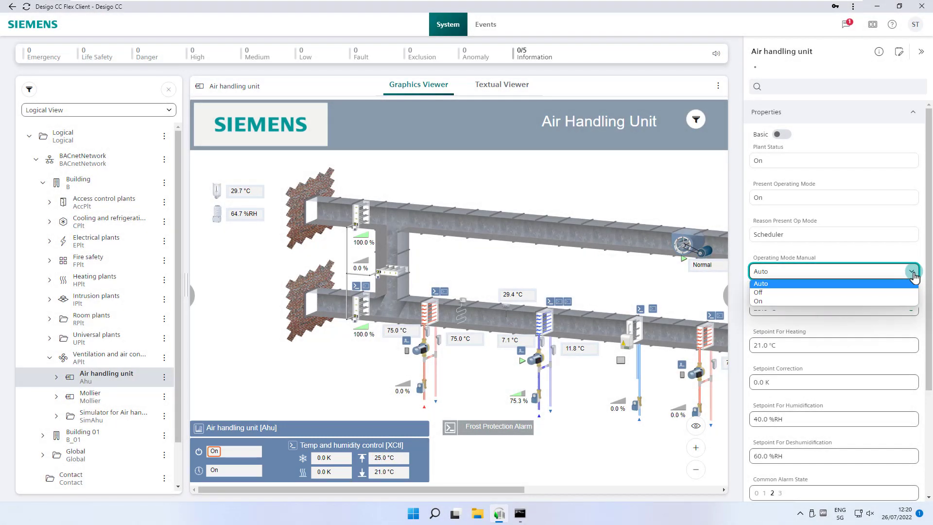
Command the unit Off via Operating Mode Manual, then return it to Auto under scheduler.
click(759, 292)
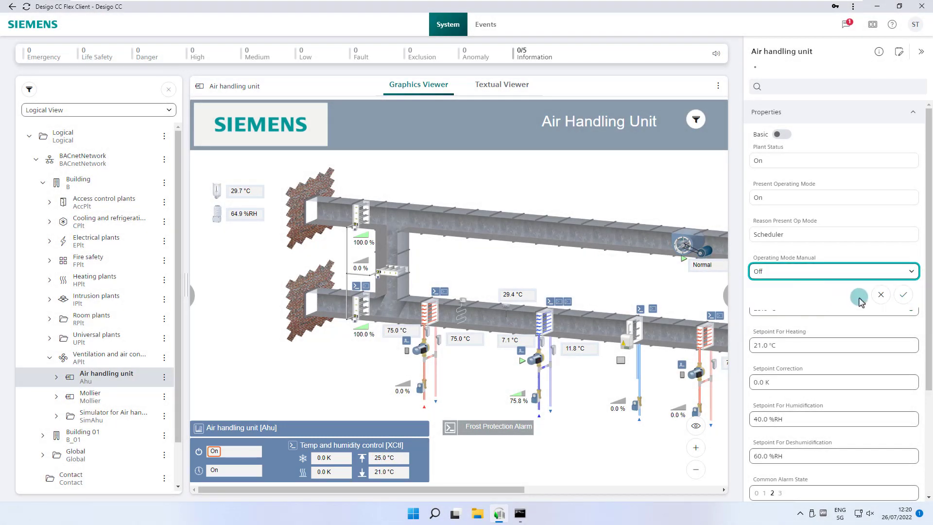
click(903, 296)
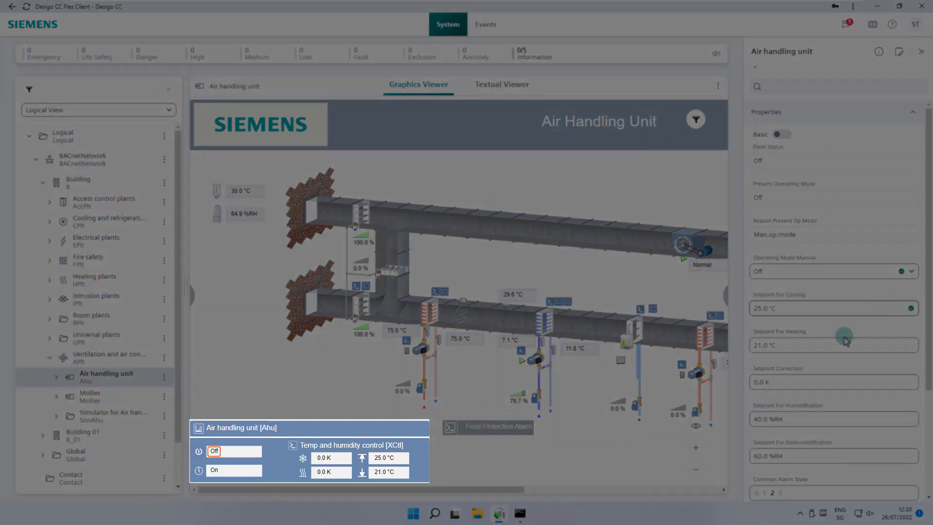
click(234, 451)
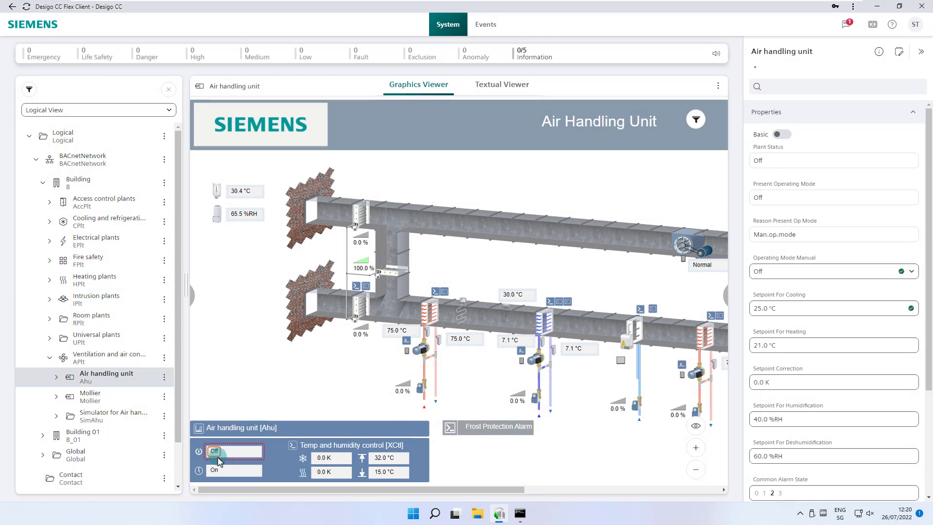
click(910, 271)
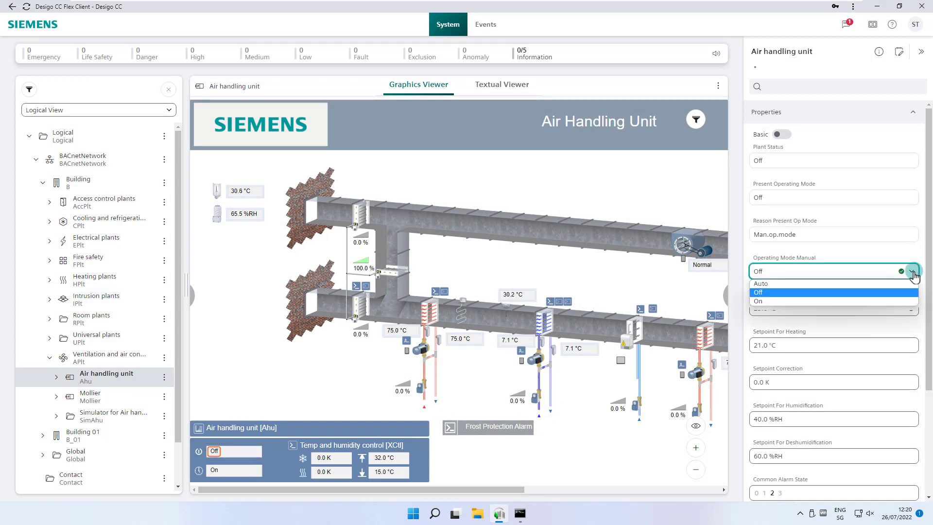
click(763, 283)
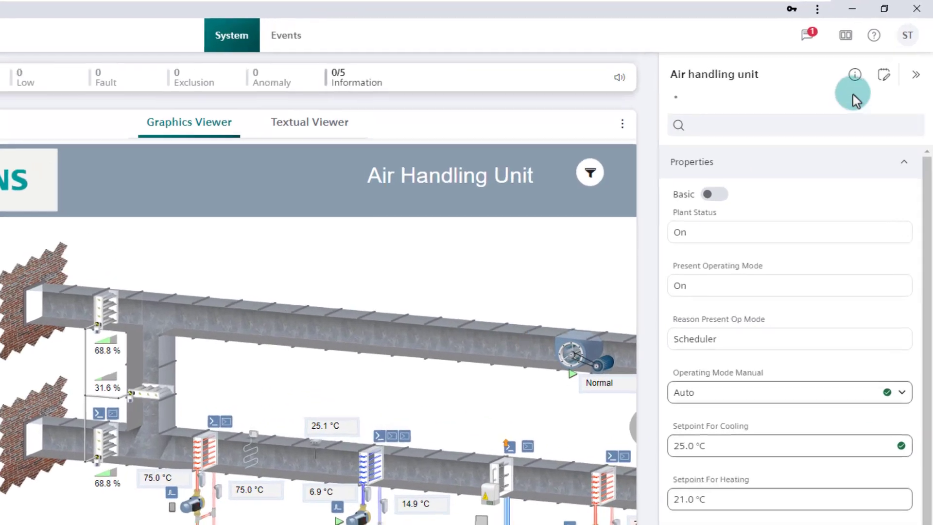
Save a memo 'Change Cooling Setpoint to ... System Trainer' on the air handling unit.
click(885, 75)
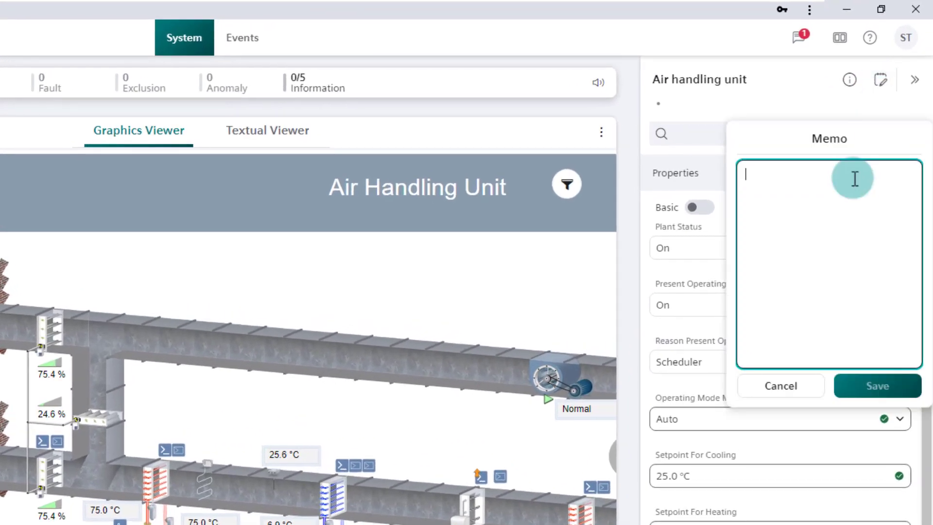
text(Change C)
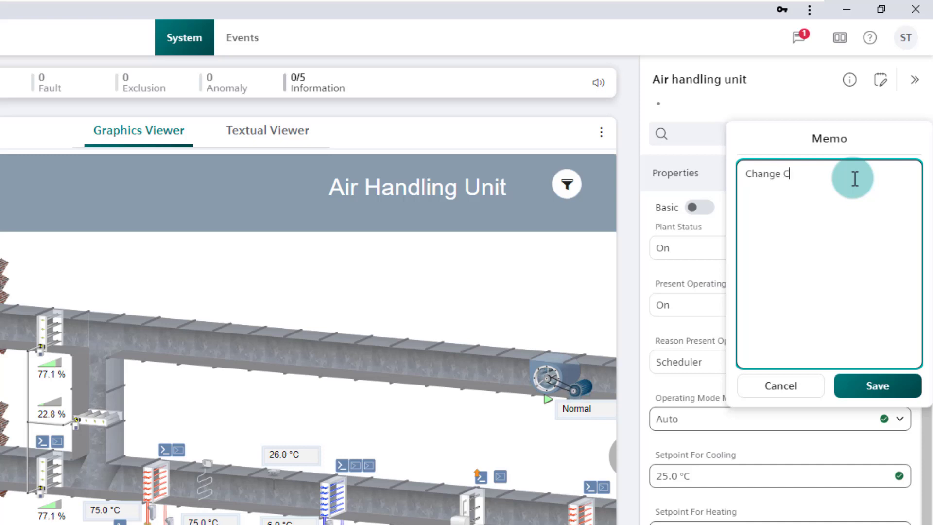
text(ooling Setpoint to 25 degree)
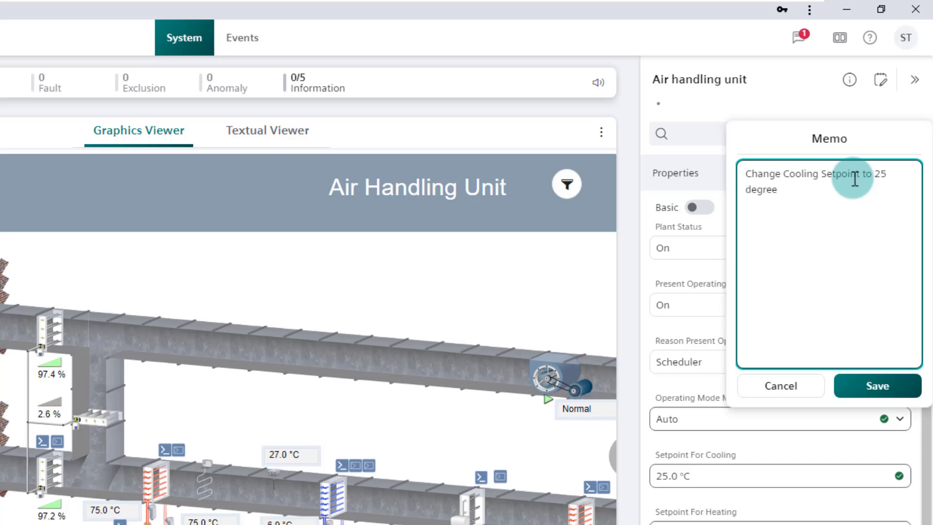
text(System Trainer)
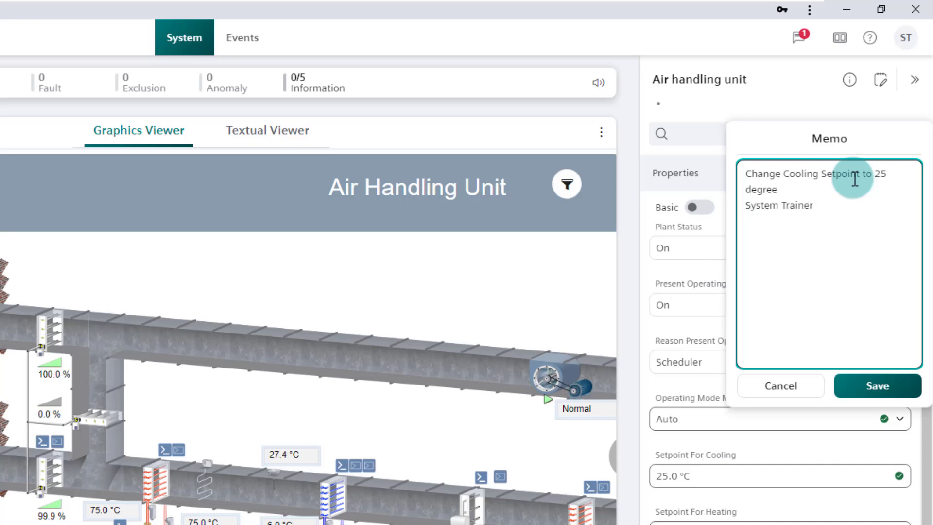
click(877, 386)
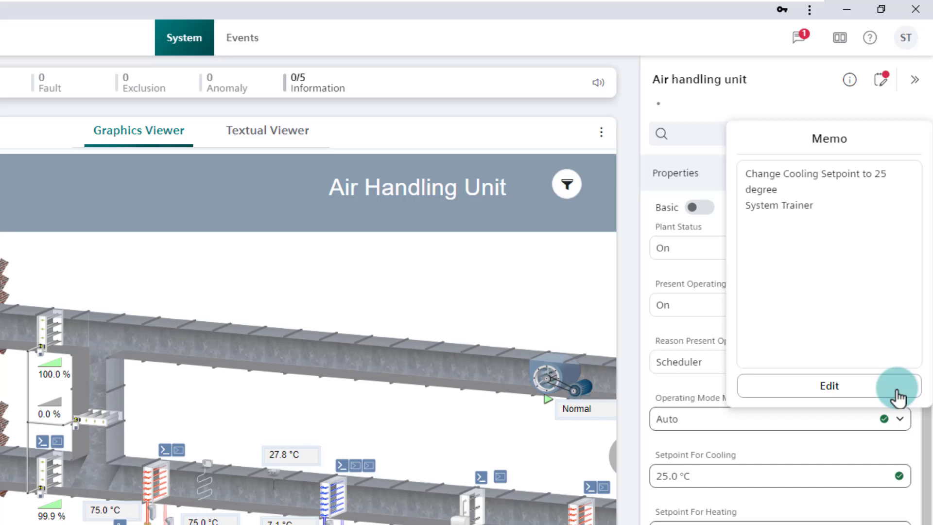
Edit the memo to add 'More comment' and save it again.
click(828, 386)
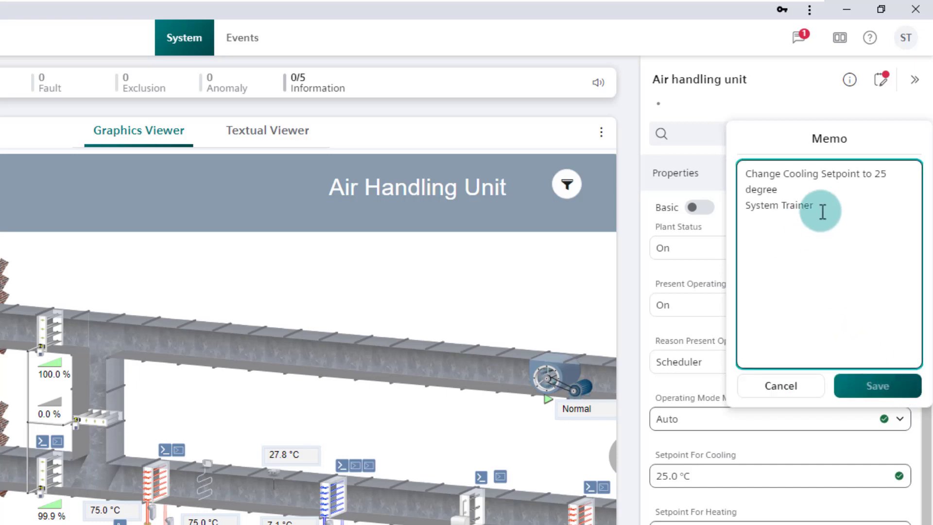
text(More comment)
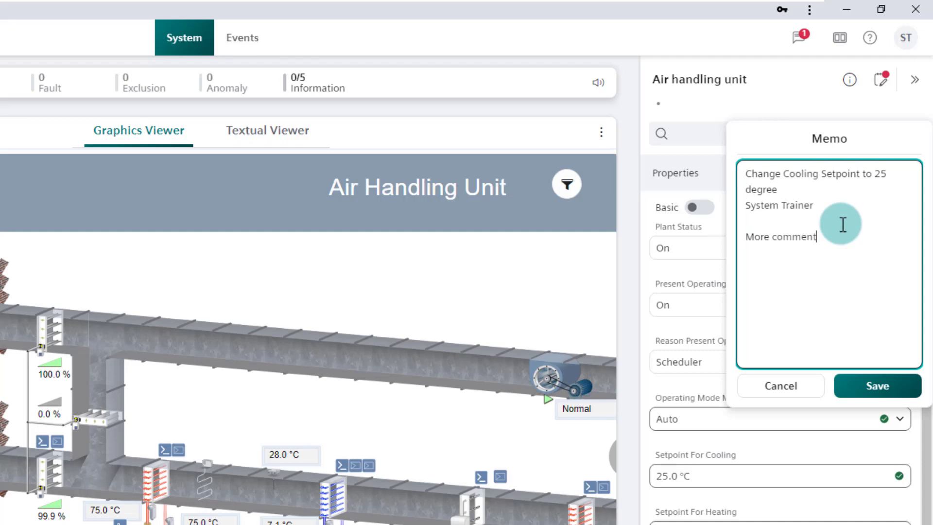
click(876, 386)
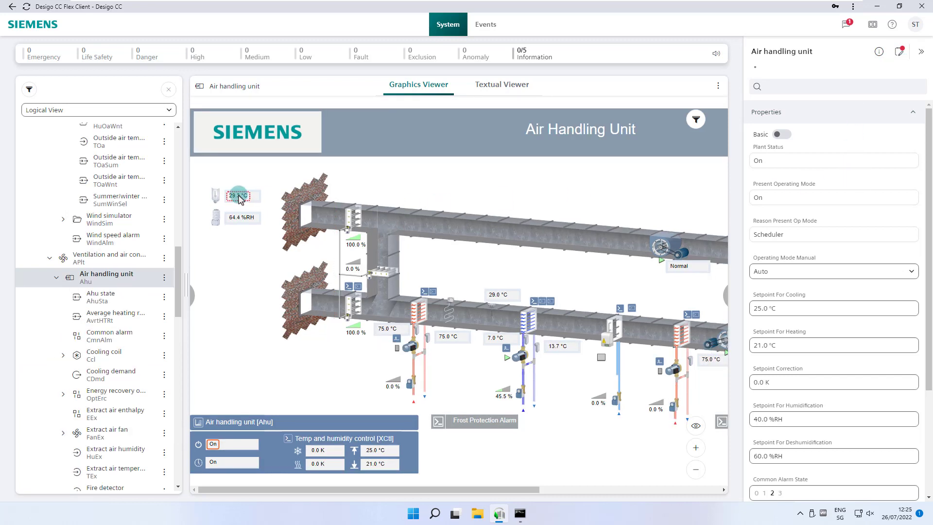
Manually set the outside air temperature sensor to 15 °C and view its advanced properties.
click(239, 195)
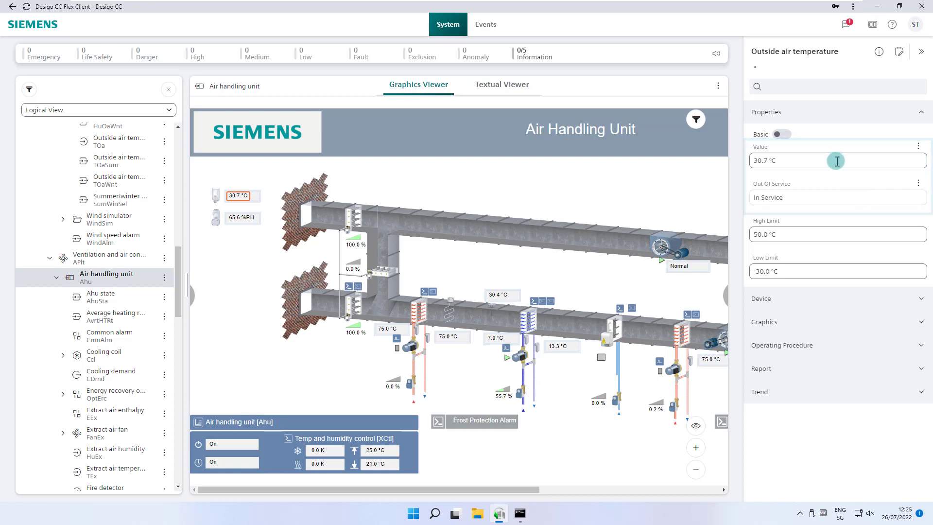
click(836, 160)
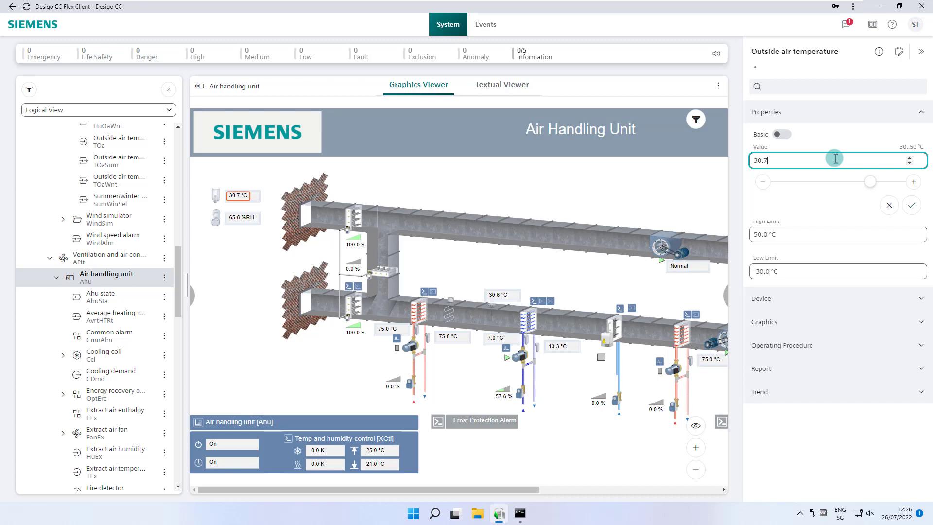
text(15)
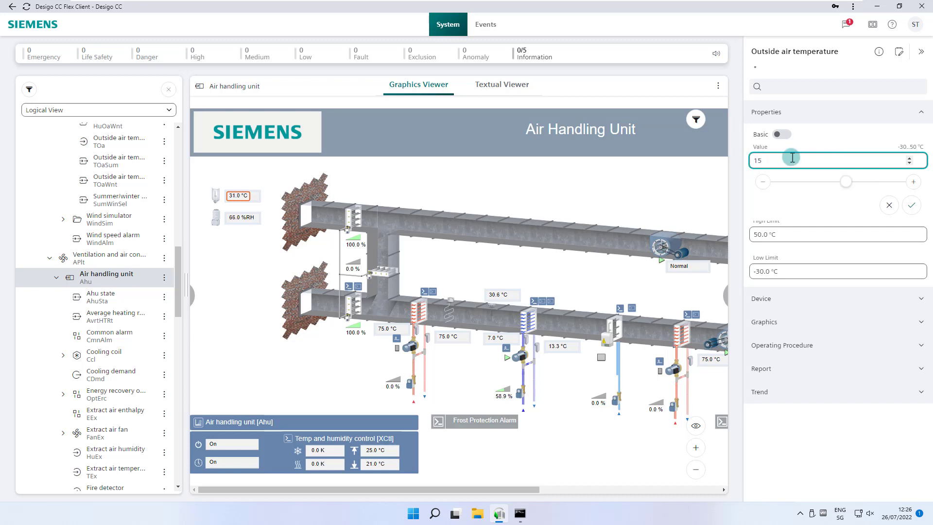
click(911, 205)
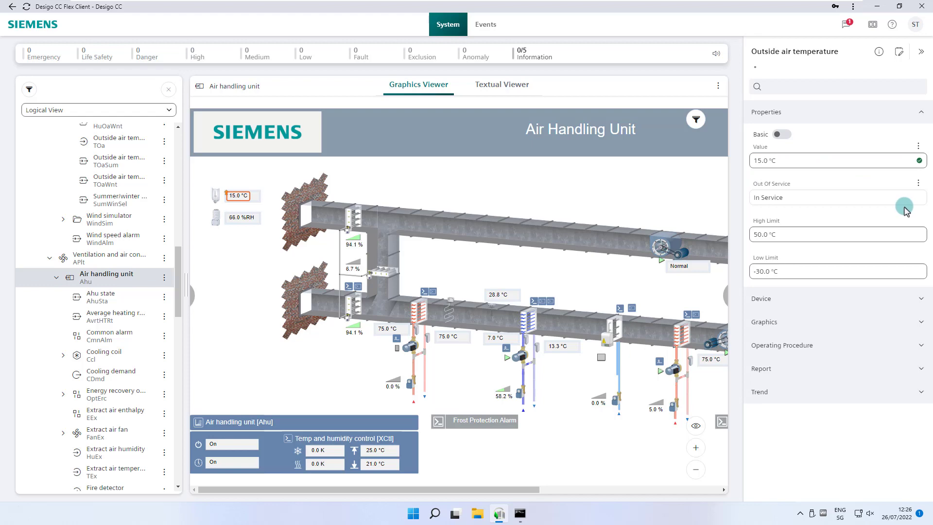
click(238, 196)
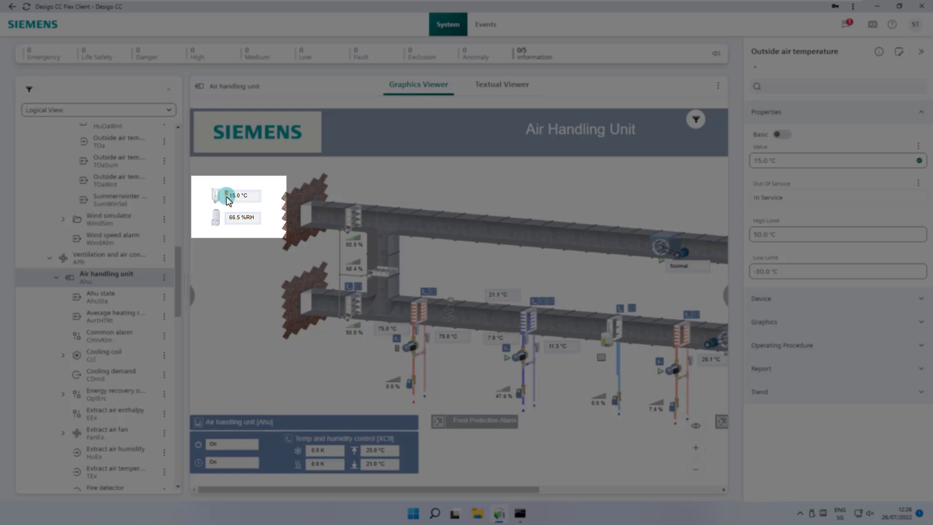
click(794, 134)
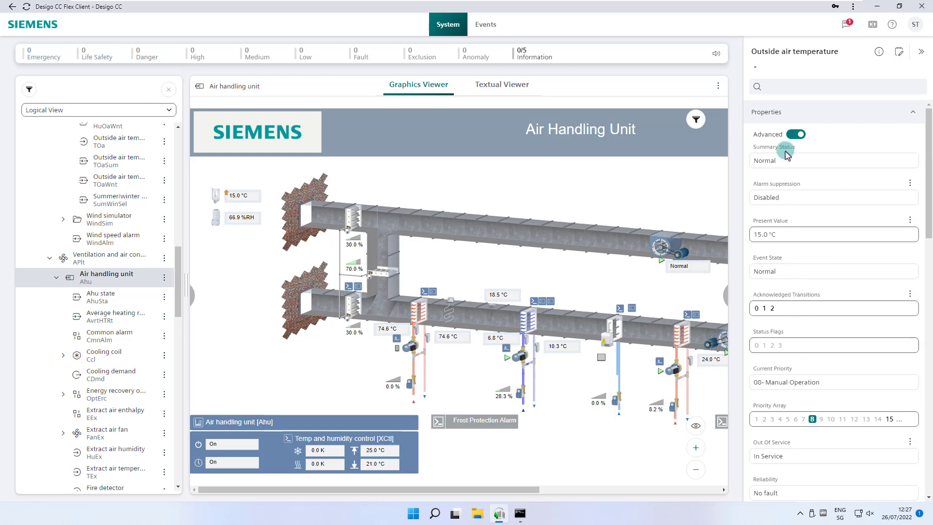
Take the outside air sensor Out Of Svc, then back In Service reading 33.0 °C.
click(794, 134)
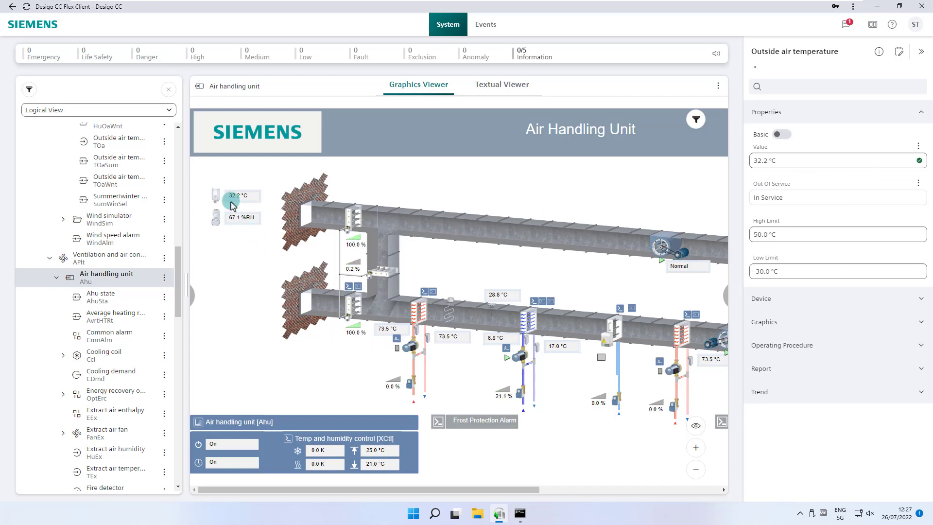
click(920, 184)
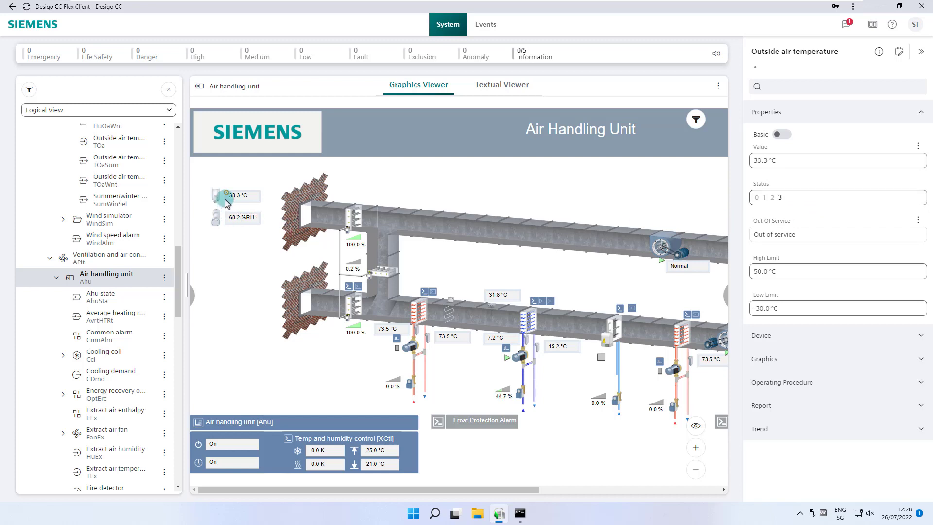
mouse_move(860, 215)
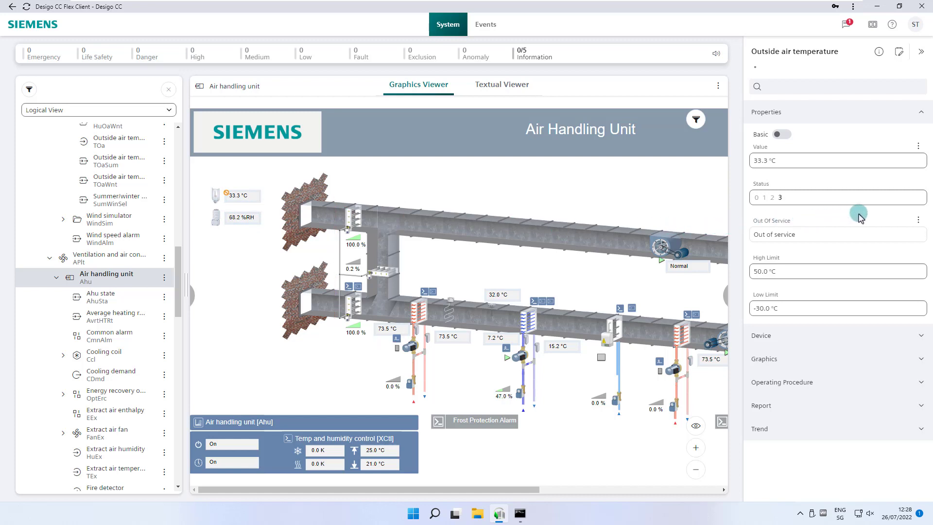
click(919, 218)
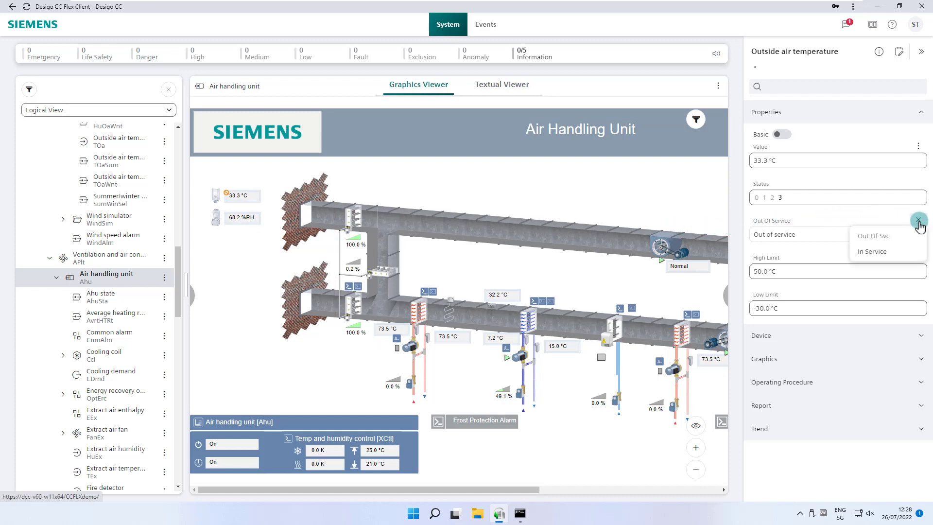
click(871, 250)
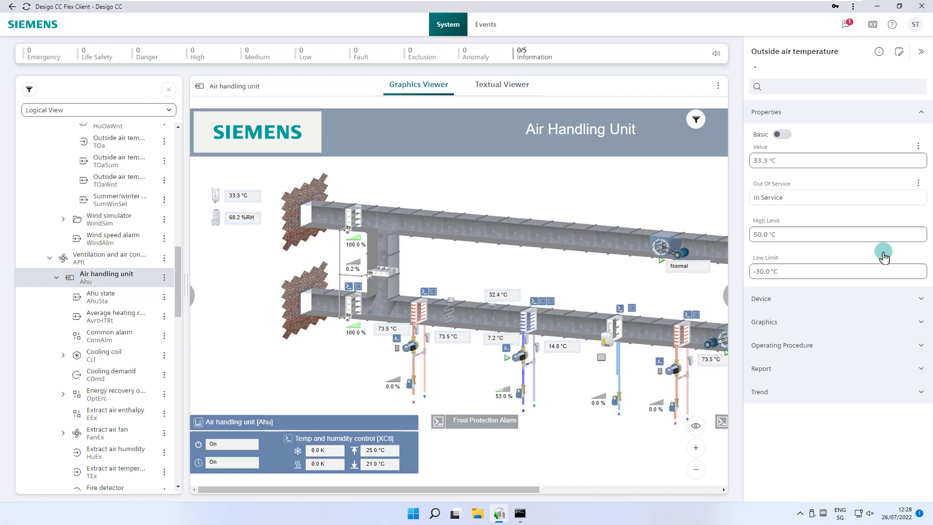
click(28, 89)
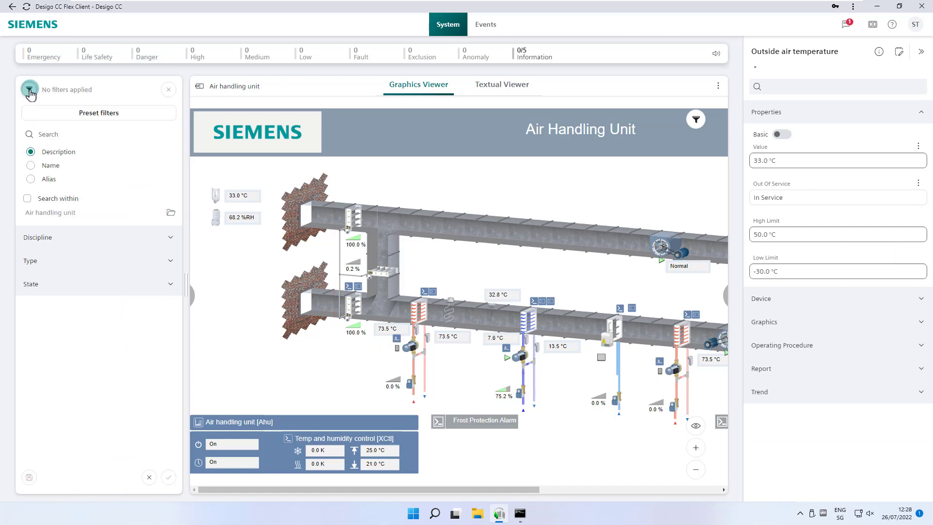
Search 'room' to reach Room 004's setpoints, then show the Building overview graphic.
text(room 004)
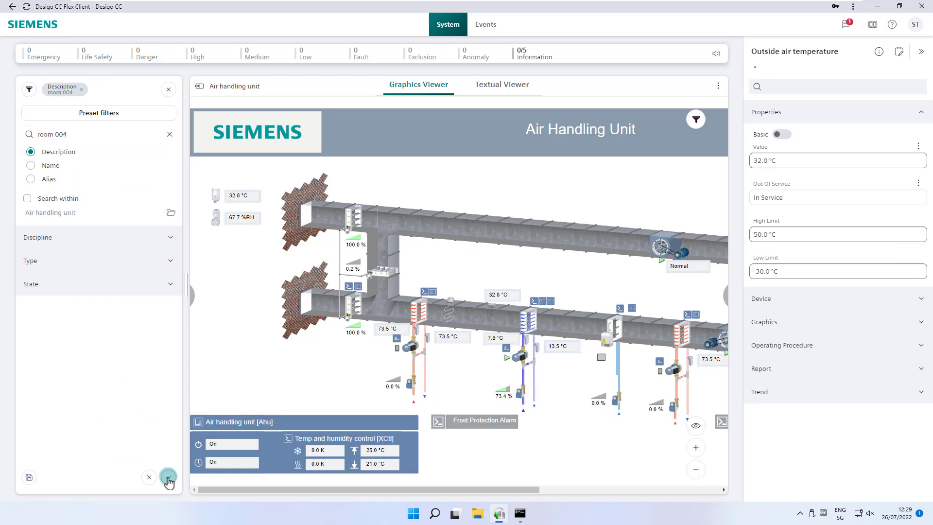
click(168, 478)
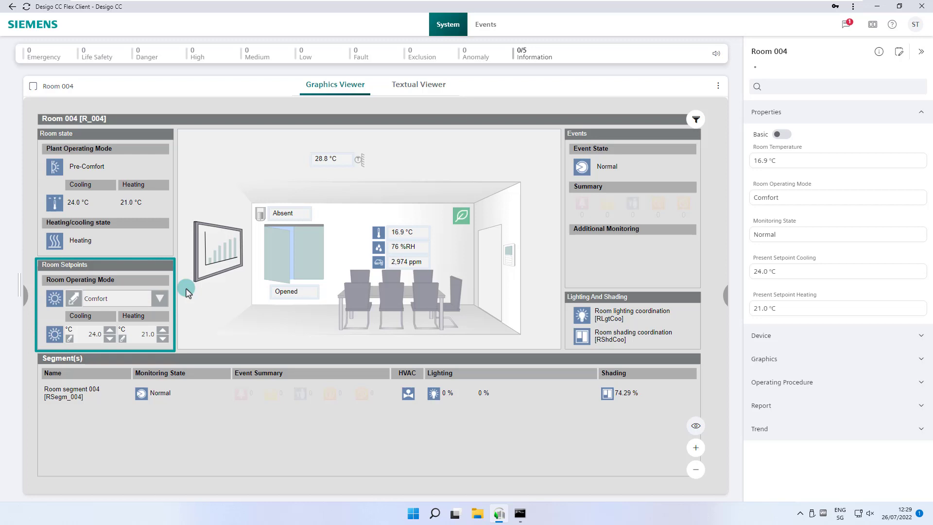
mouse_move(177, 305)
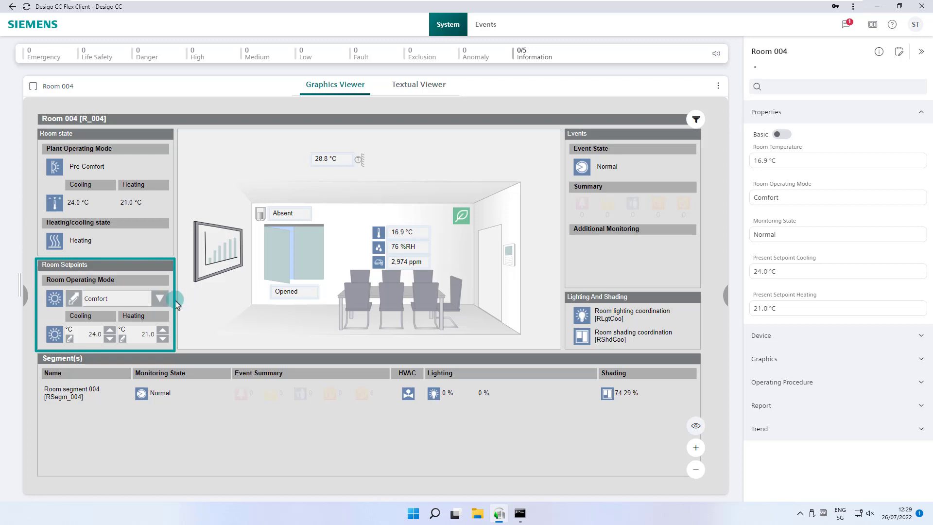
click(160, 298)
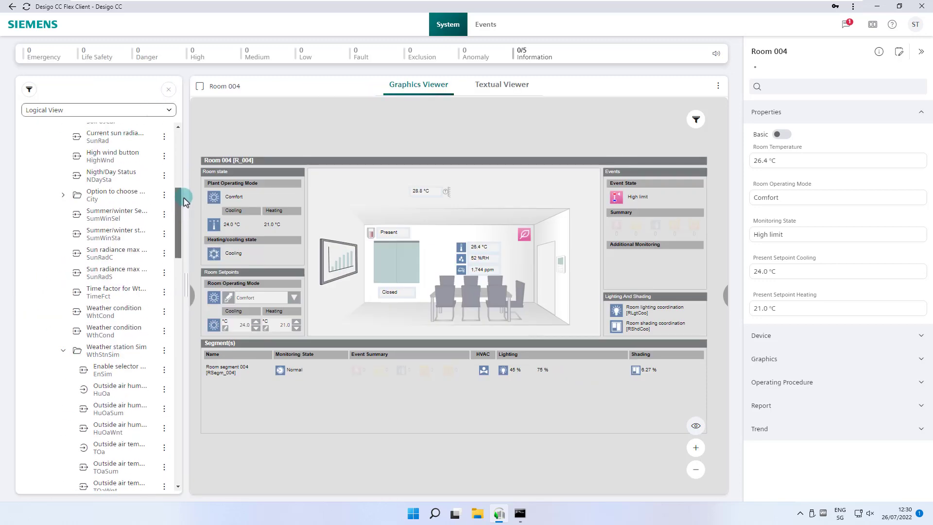
click(78, 183)
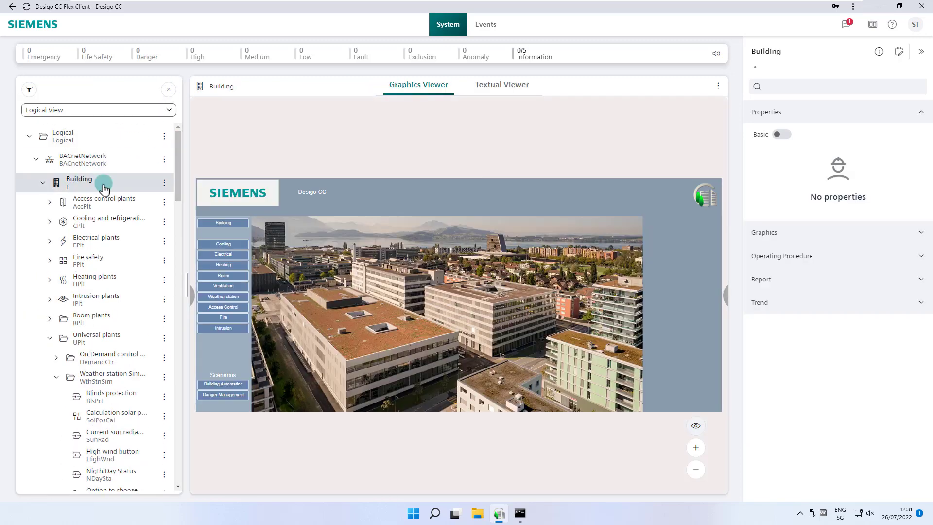
Search Building for 'manual operating' to list all five manual operating mode switches.
click(29, 89)
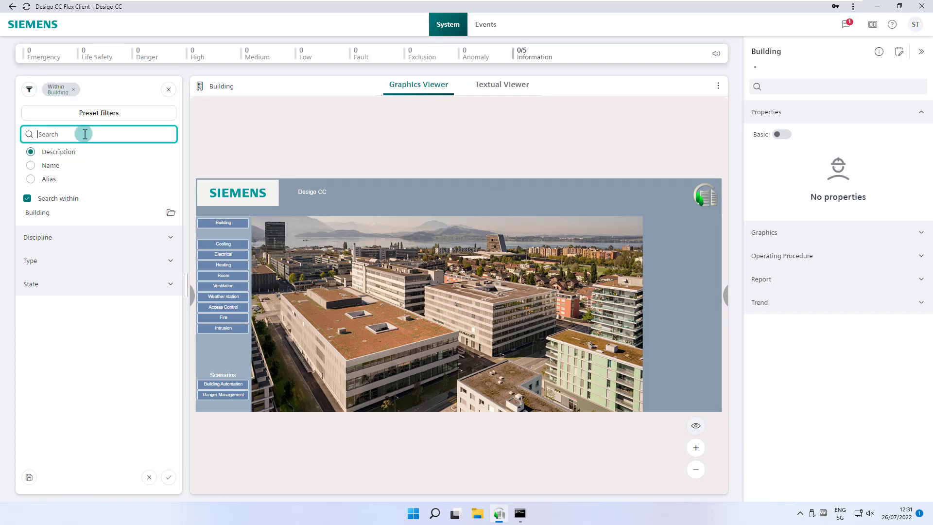
text(manual operating)
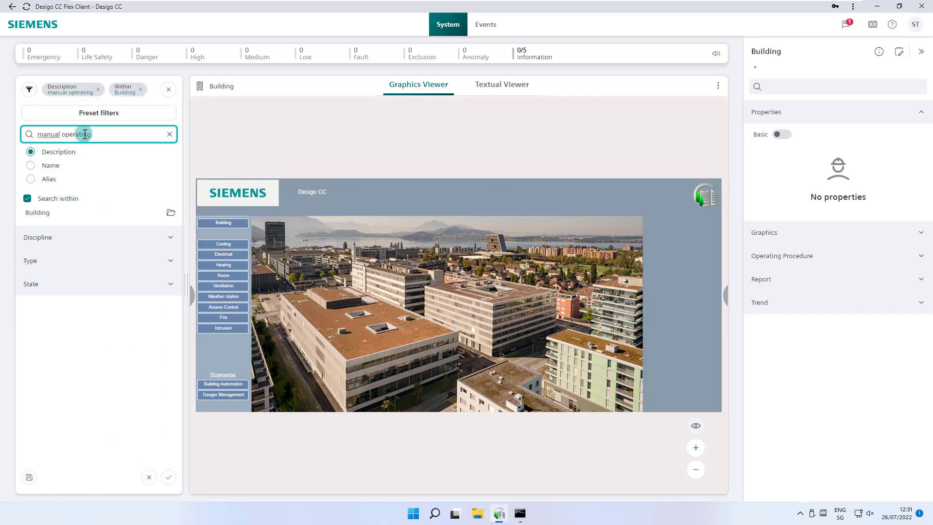
click(168, 476)
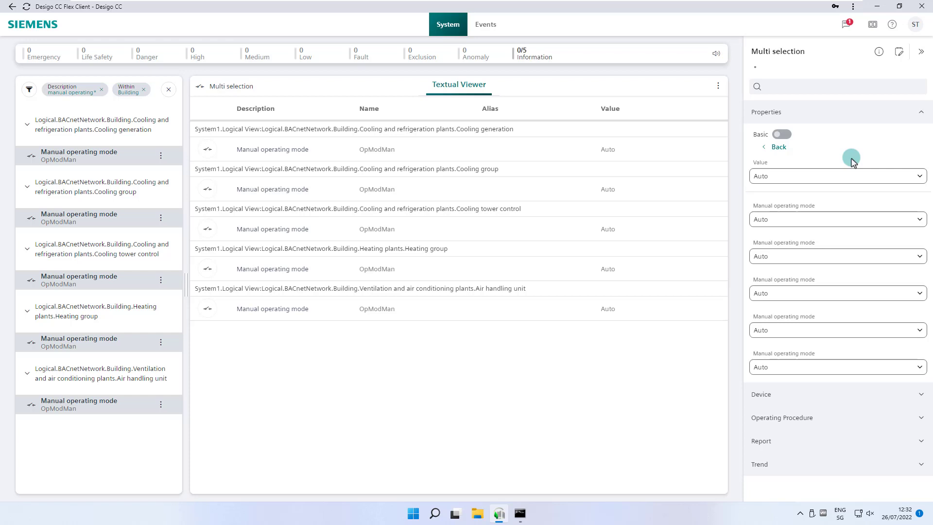
mouse_move(854, 200)
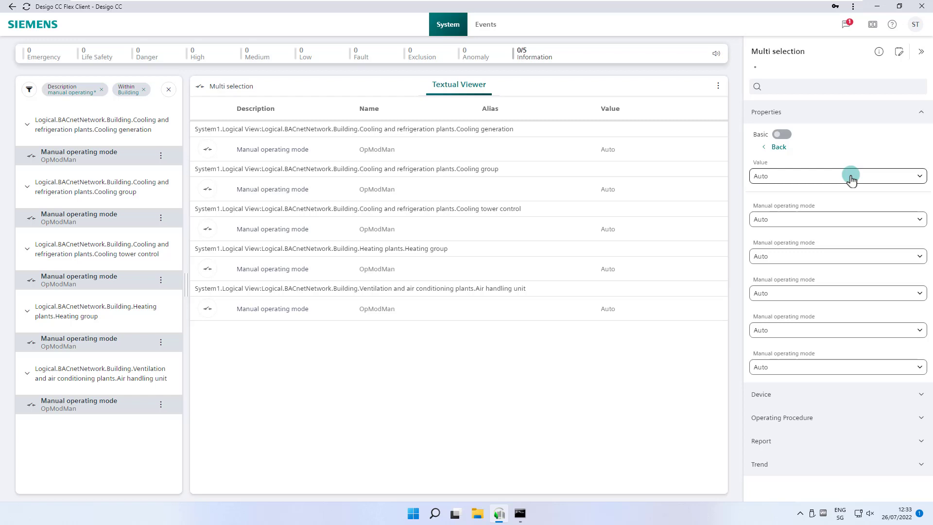
Send Off to all five selected switches, then send Auto to them all.
click(851, 176)
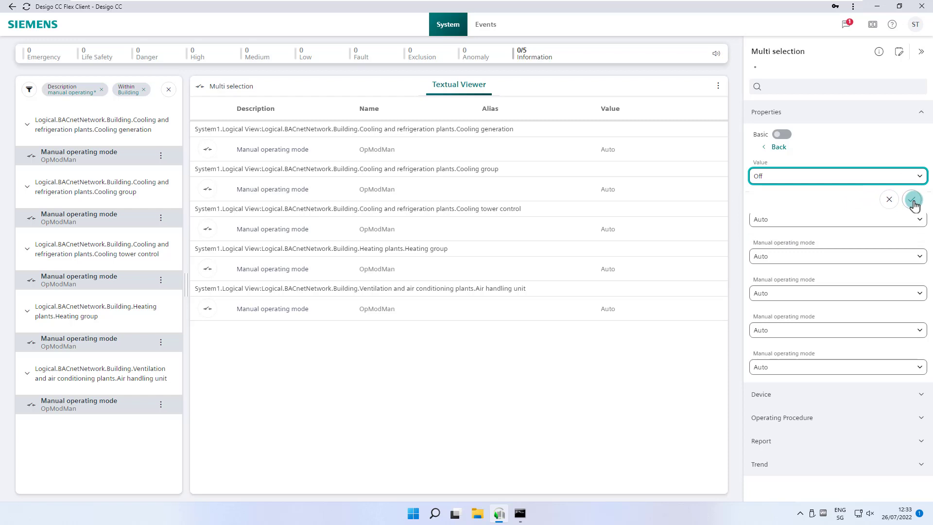
click(913, 200)
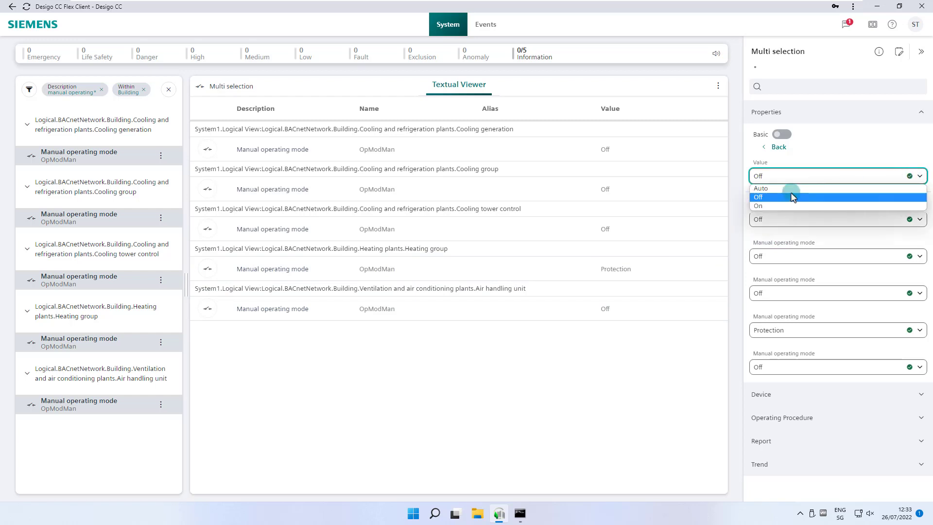
click(761, 187)
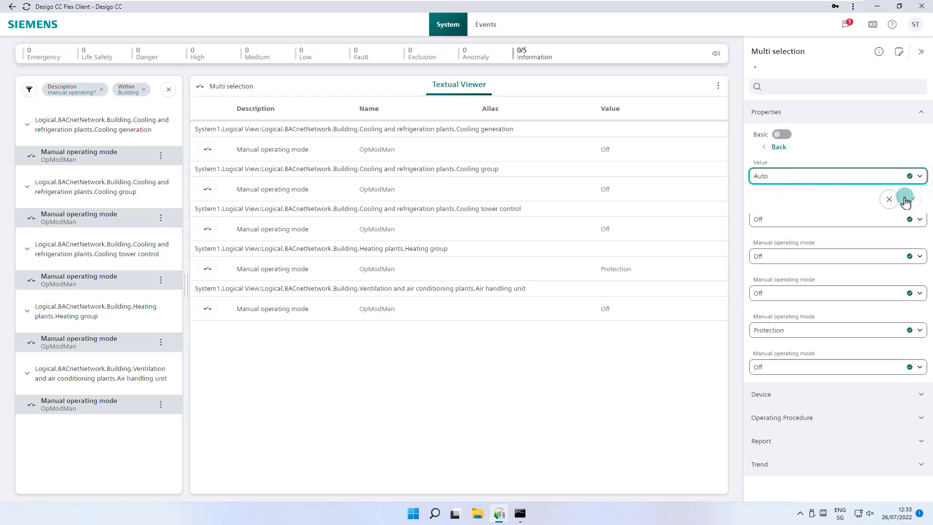
click(905, 198)
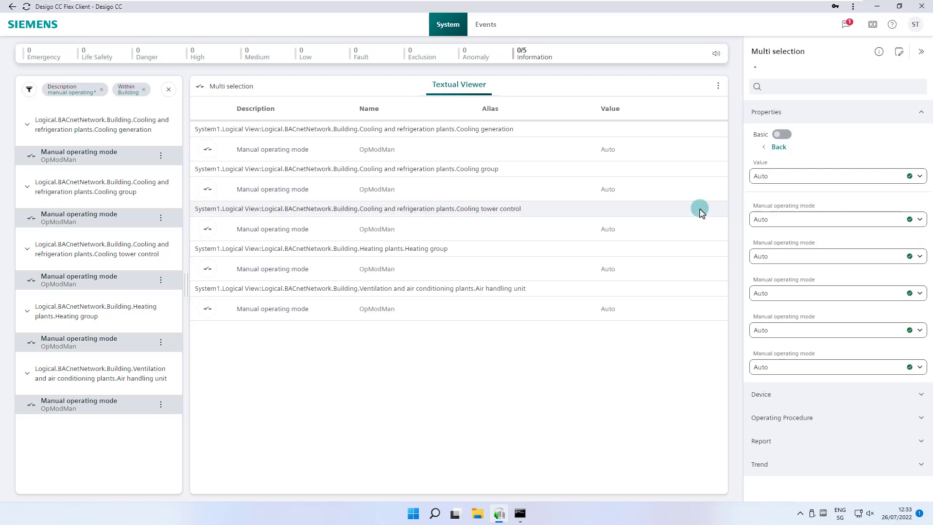